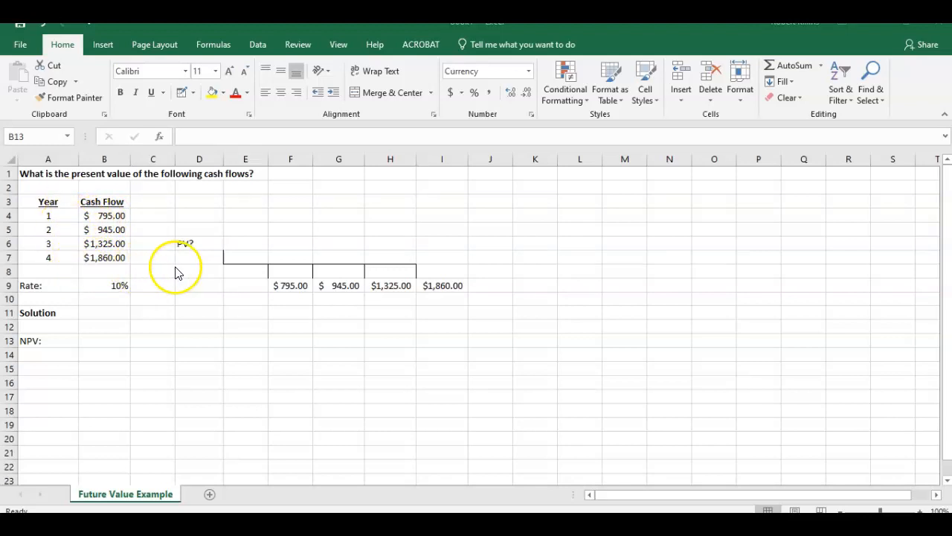
mouse_move(288, 299)
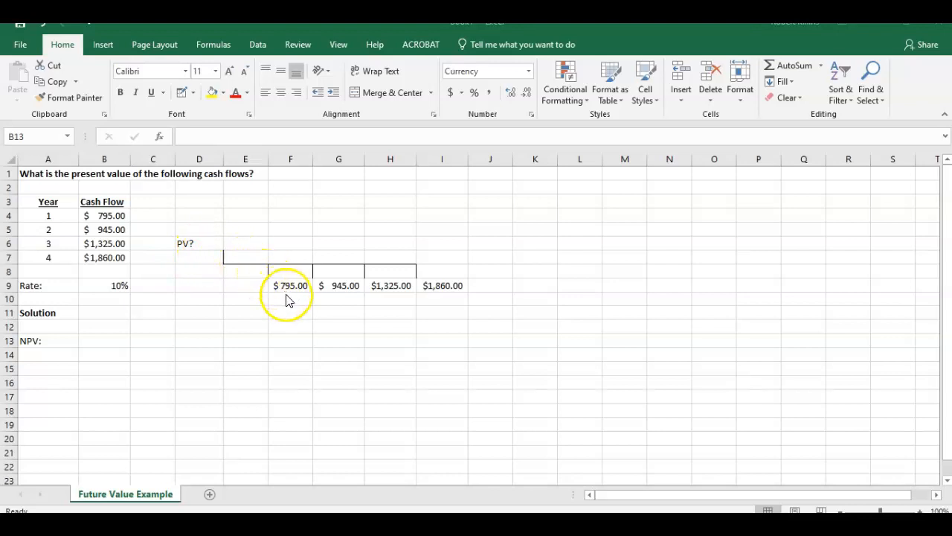
mouse_move(271, 283)
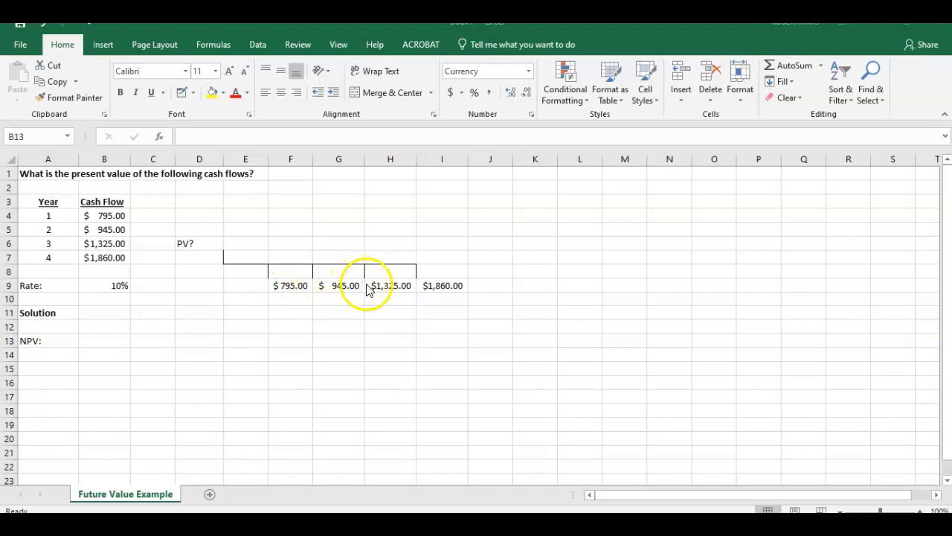
mouse_move(376, 285)
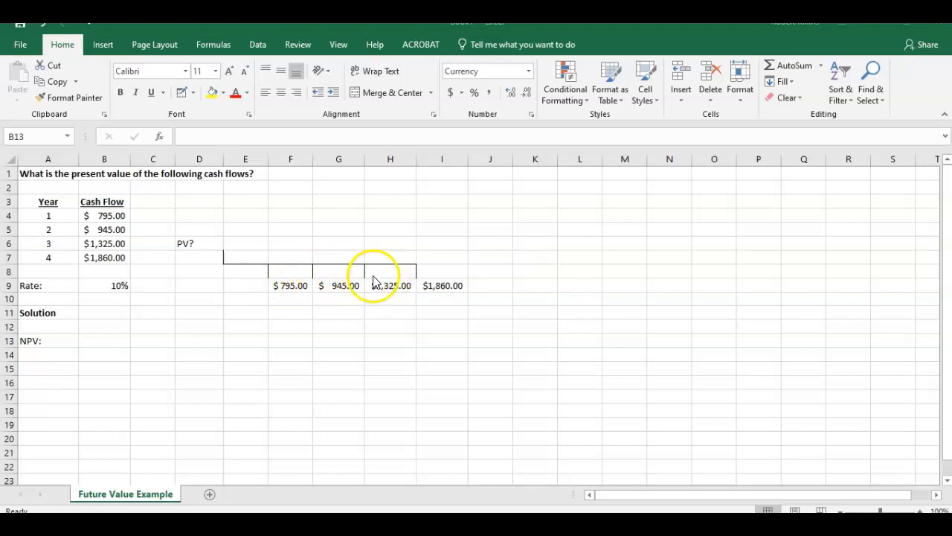
mouse_move(416, 274)
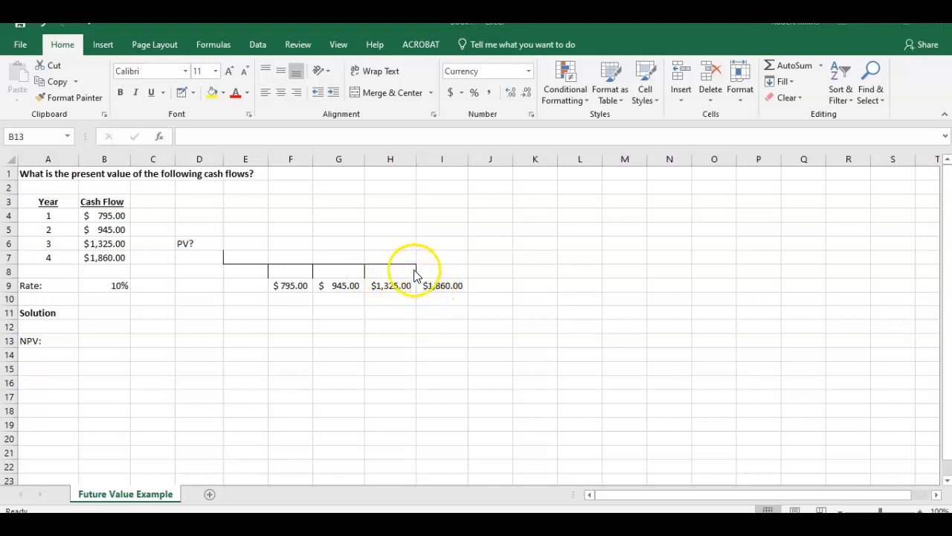
mouse_move(253, 270)
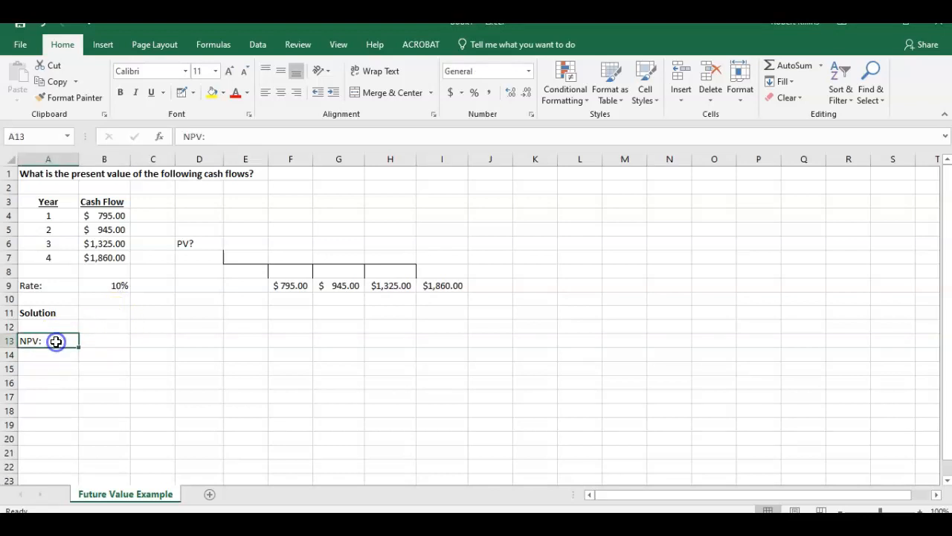
mouse_move(57, 341)
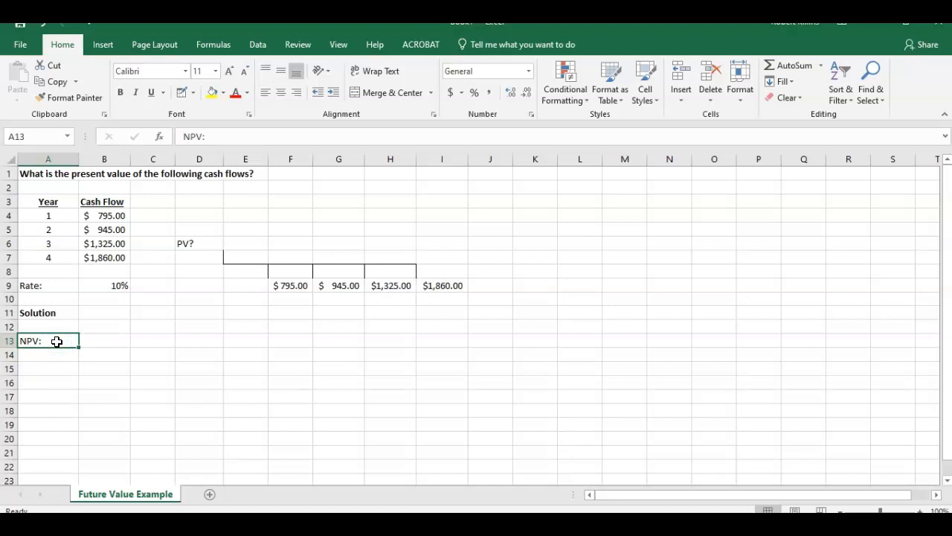
Enter =NPV(B9,B4:B7) in cell B13 to discount the four cash flows at 10%
left_click(105, 341)
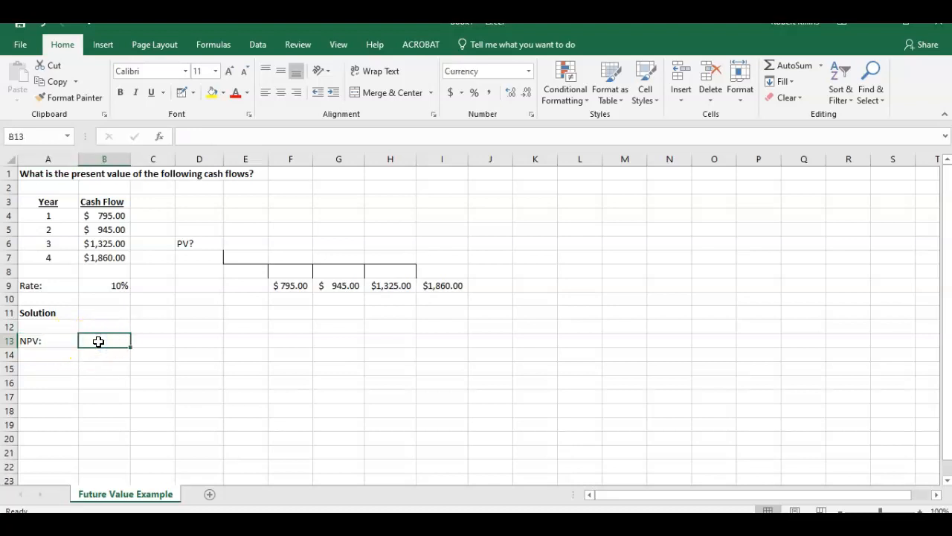
type("=n")
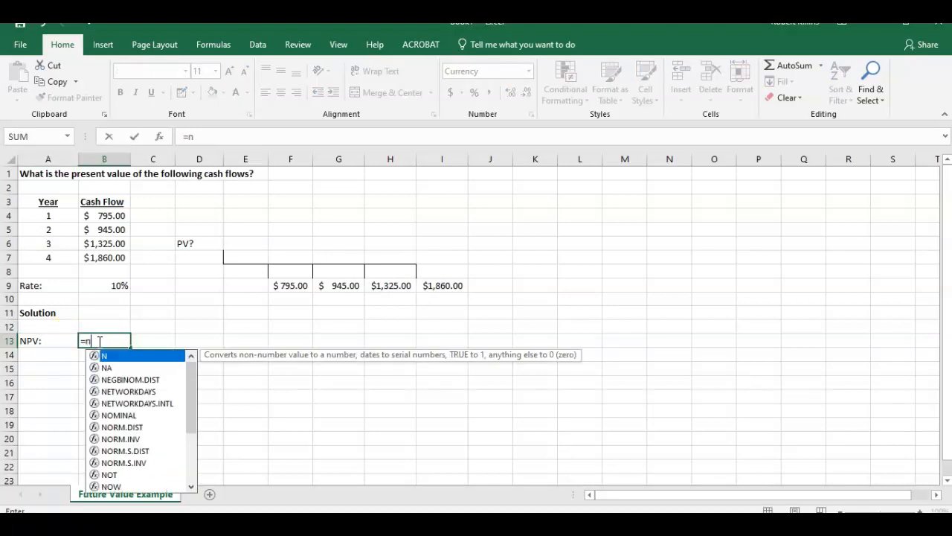
type("pv(")
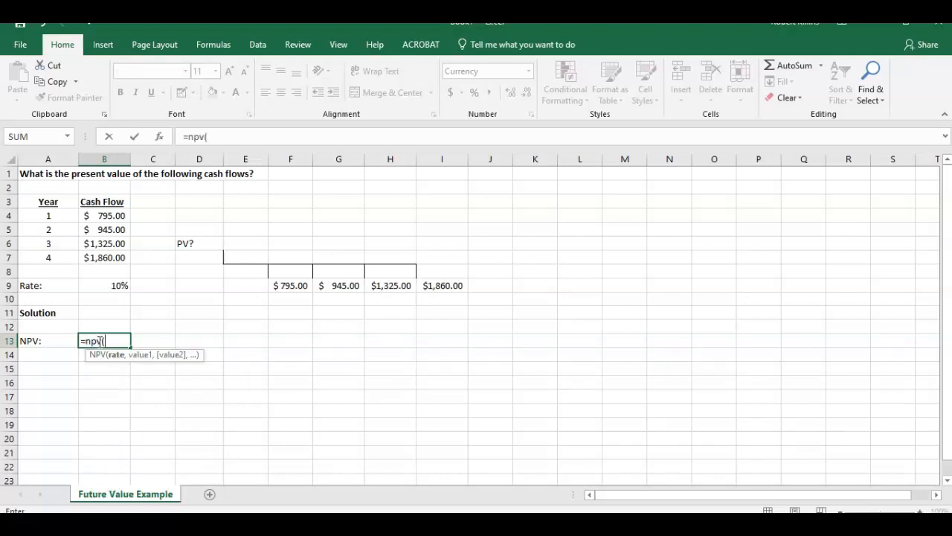
left_click(104, 285)
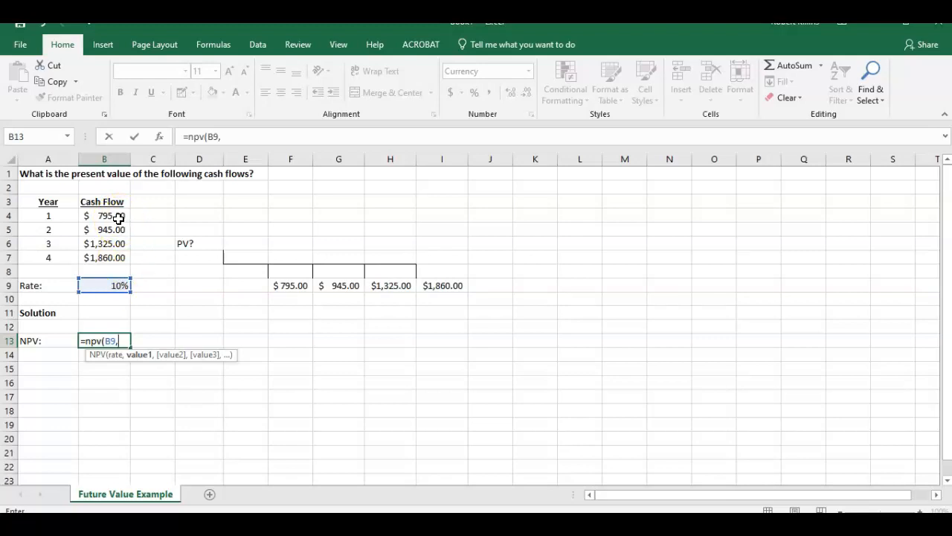
mouse_move(111, 215)
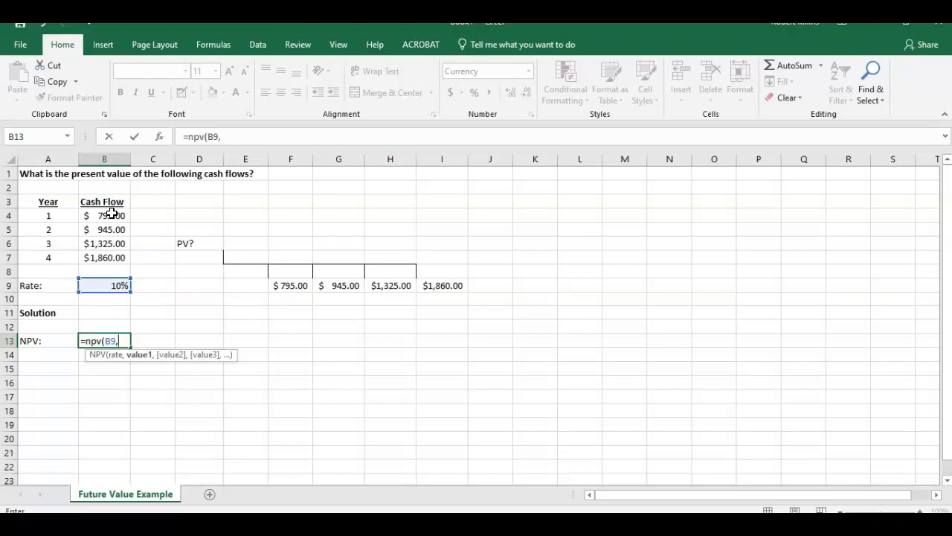
left_click_drag(105, 215, 104, 257)
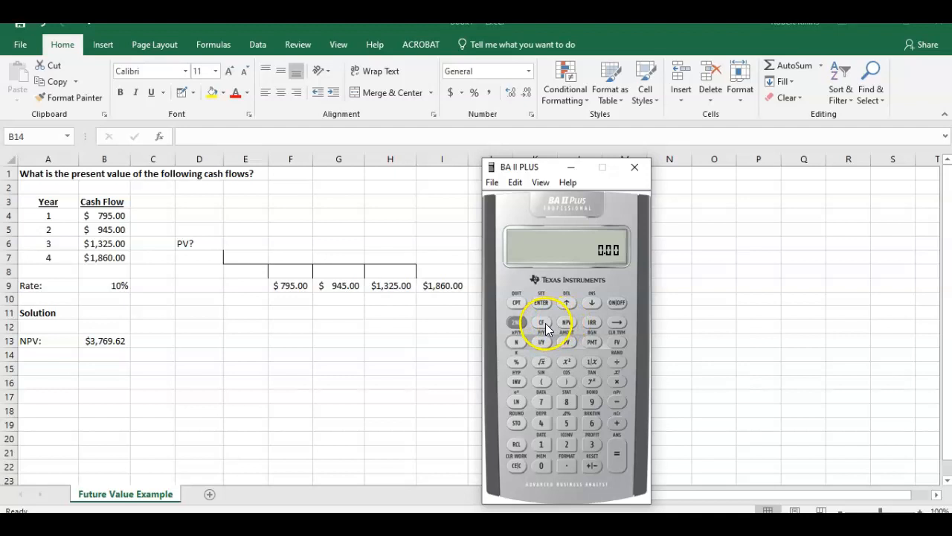
In the calculator's cash-flow worksheet, set CF0 to 0 and C01 to 795 with frequency 1
left_click(541, 322)
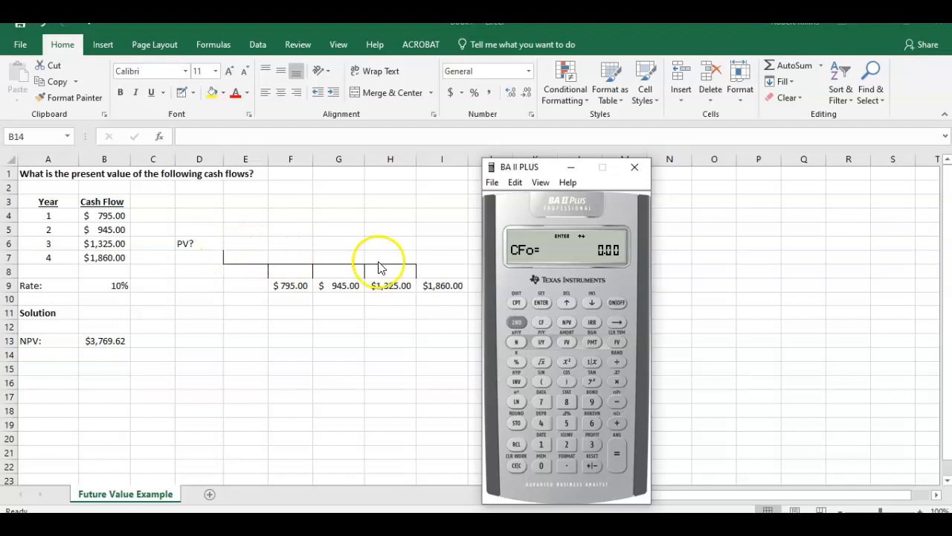
left_click(592, 302)
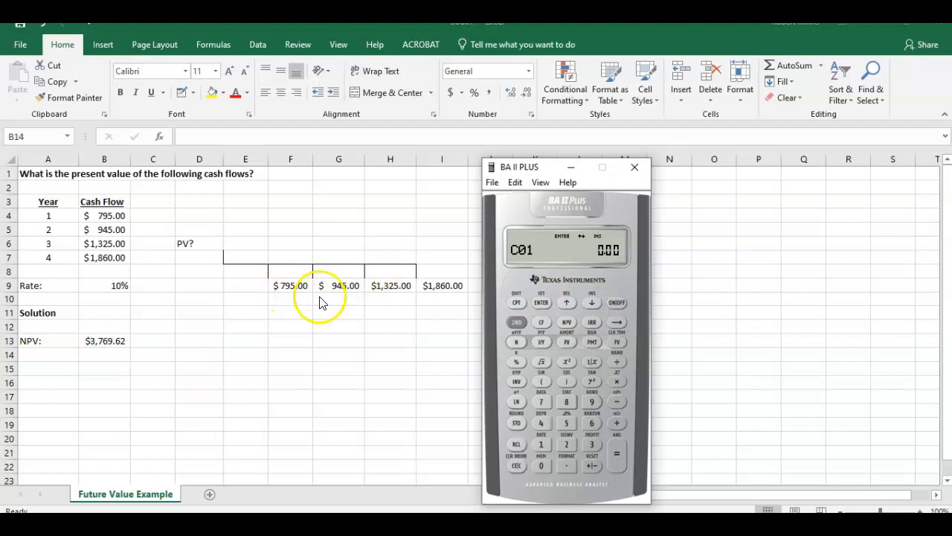
left_click(591, 401)
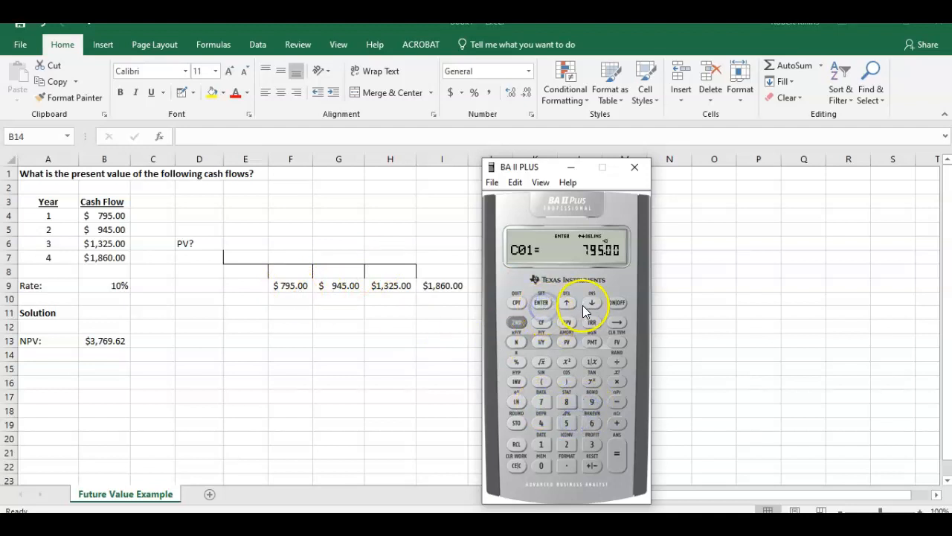
left_click(592, 303)
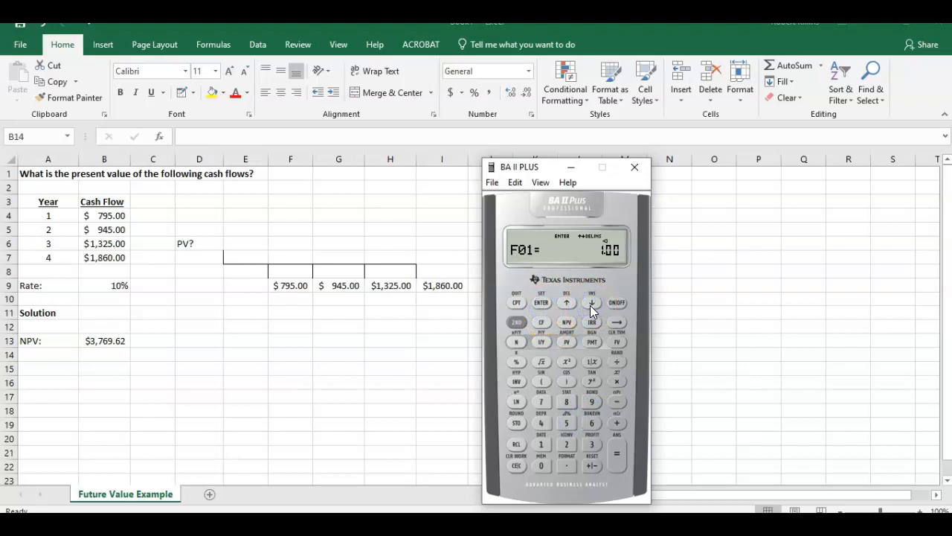
left_click(591, 303)
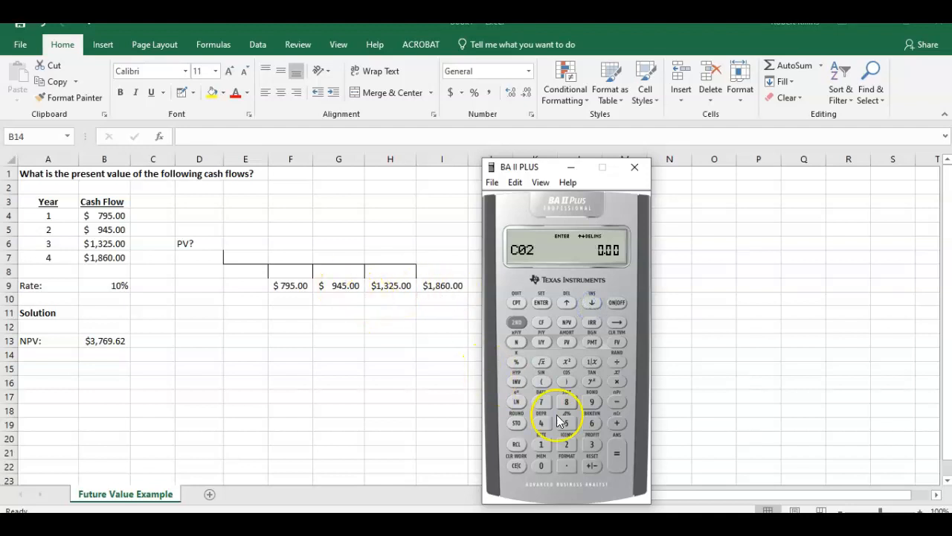
Store 945, 1,325 and 1,860 as cash flows C02, C03 and C04
left_click(541, 422)
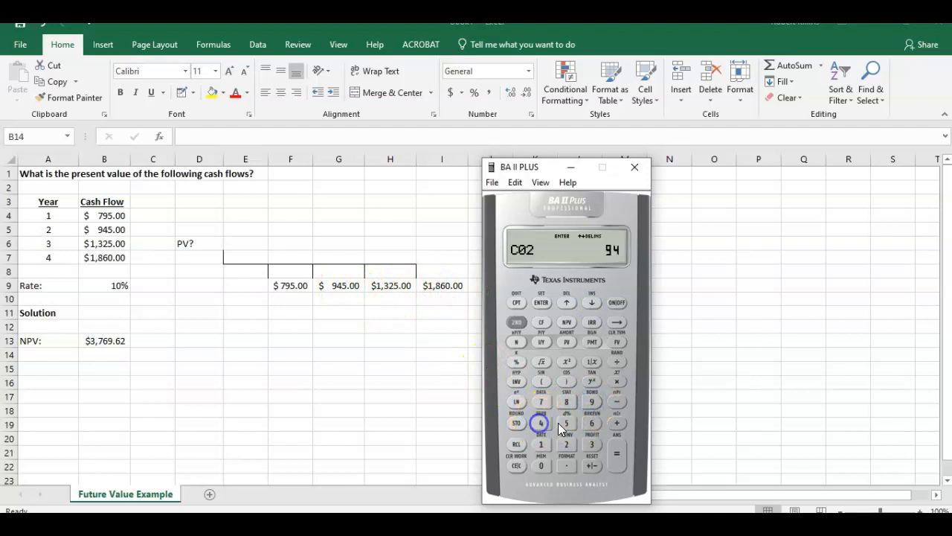
left_click(541, 302)
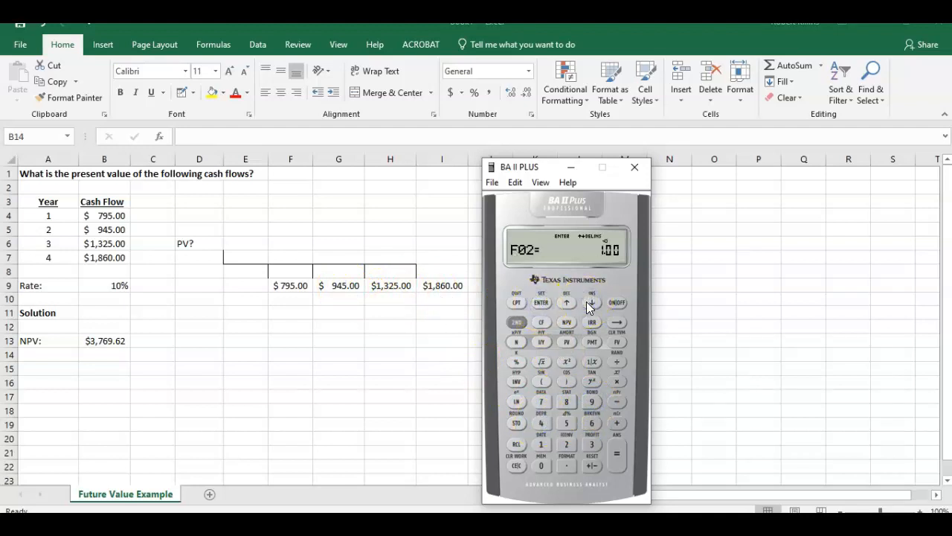
left_click(566, 302)
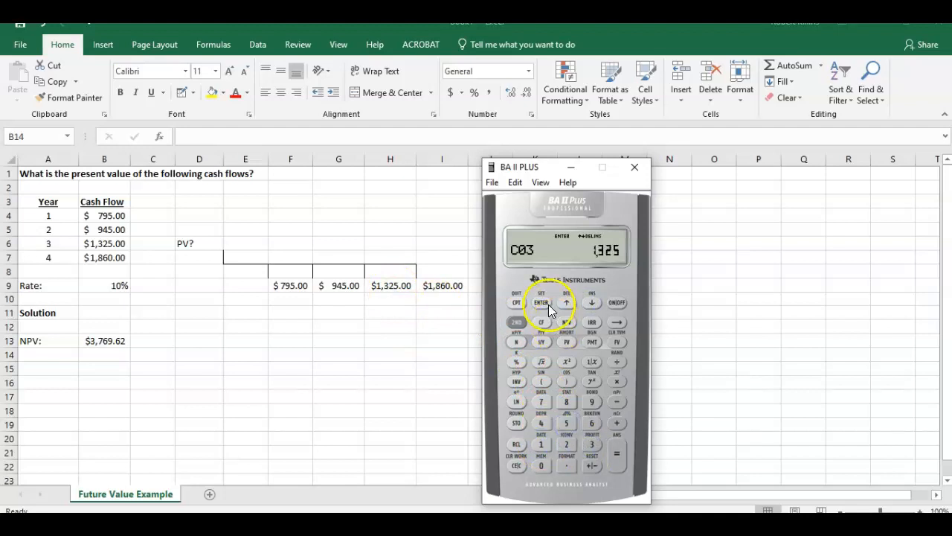
left_click(592, 303)
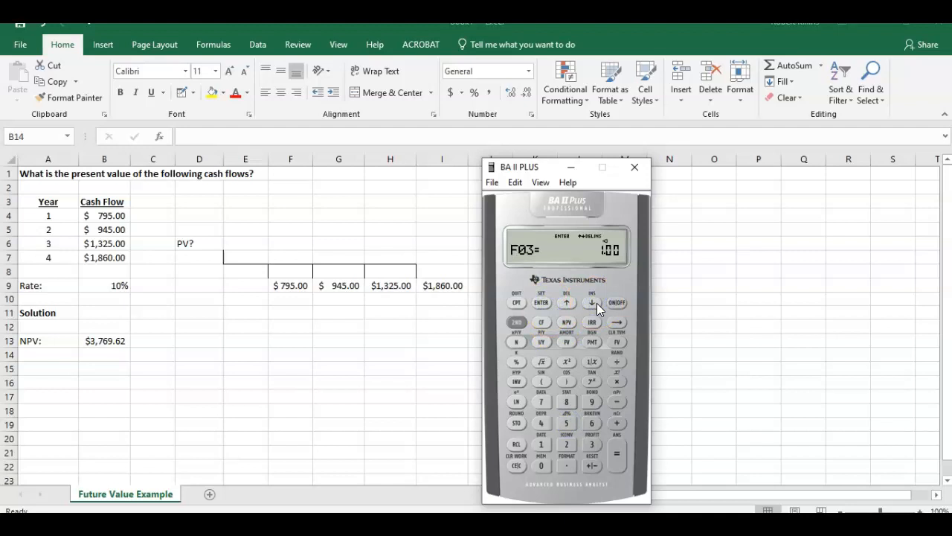
left_click(567, 302)
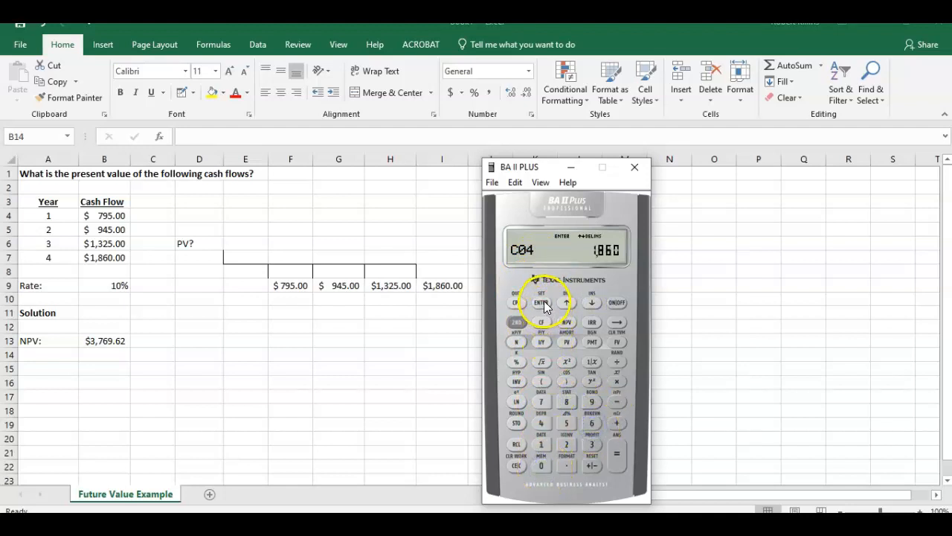
left_click(591, 302)
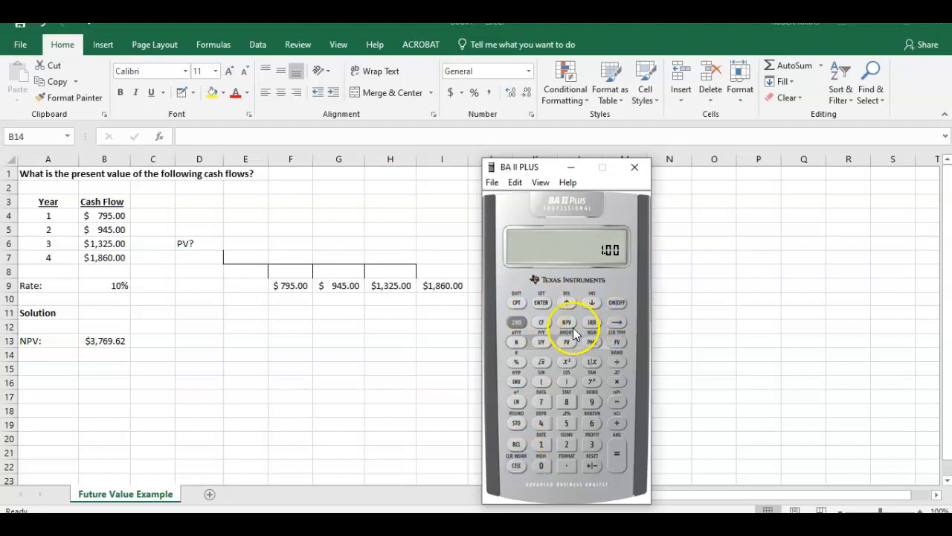
Compute the NPV at a 10% rate, giving 3,769.62
left_click(567, 322)
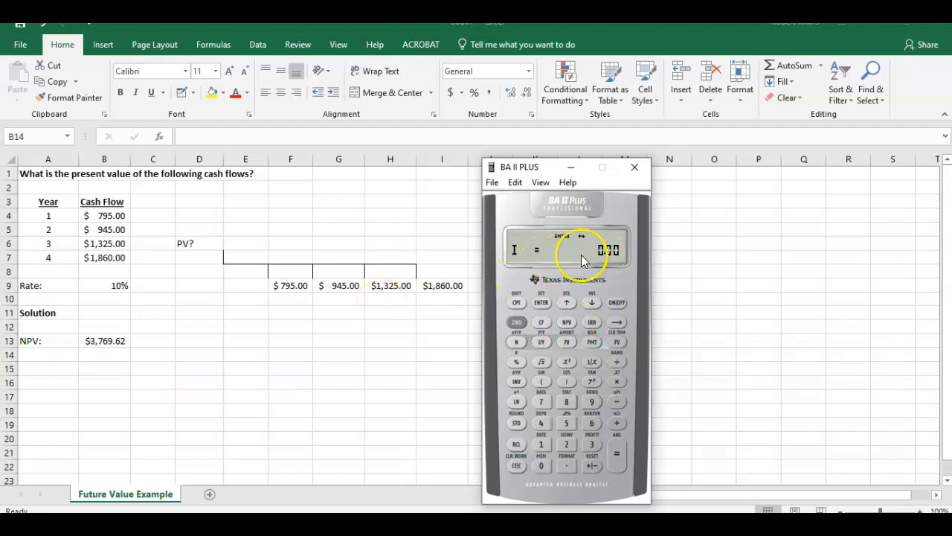
mouse_move(105, 278)
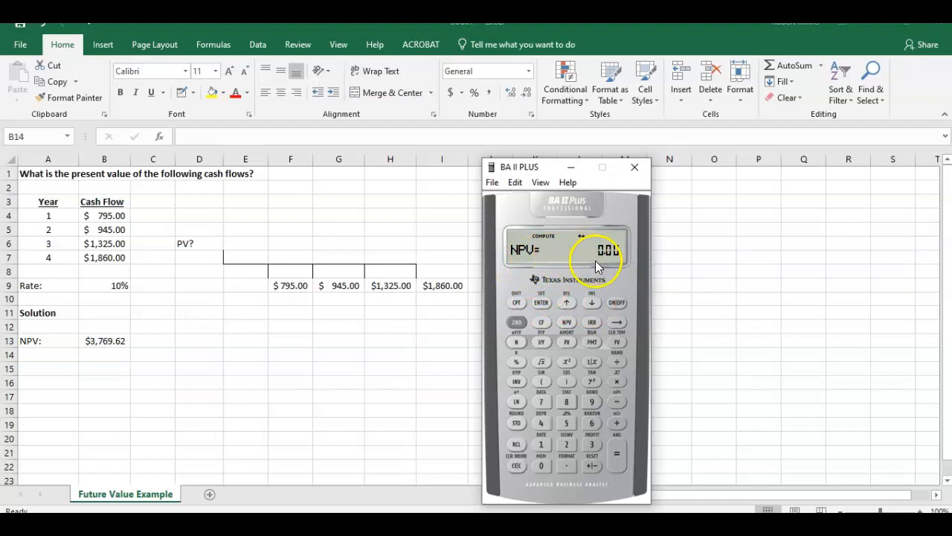
left_click(516, 302)
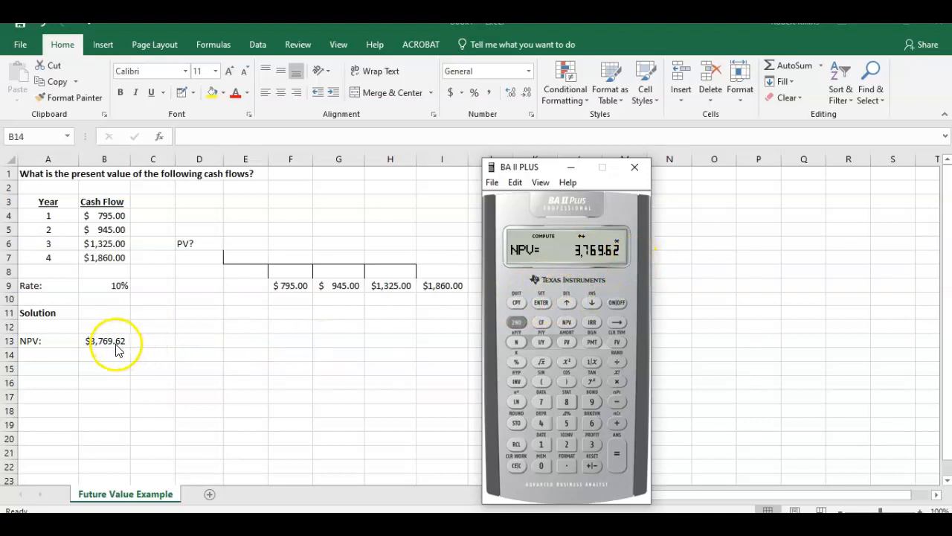
mouse_move(588, 264)
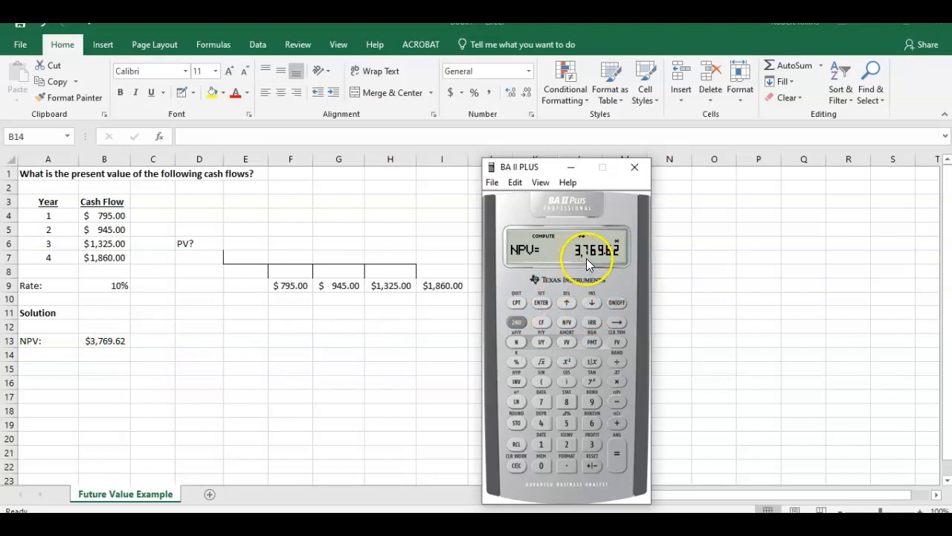